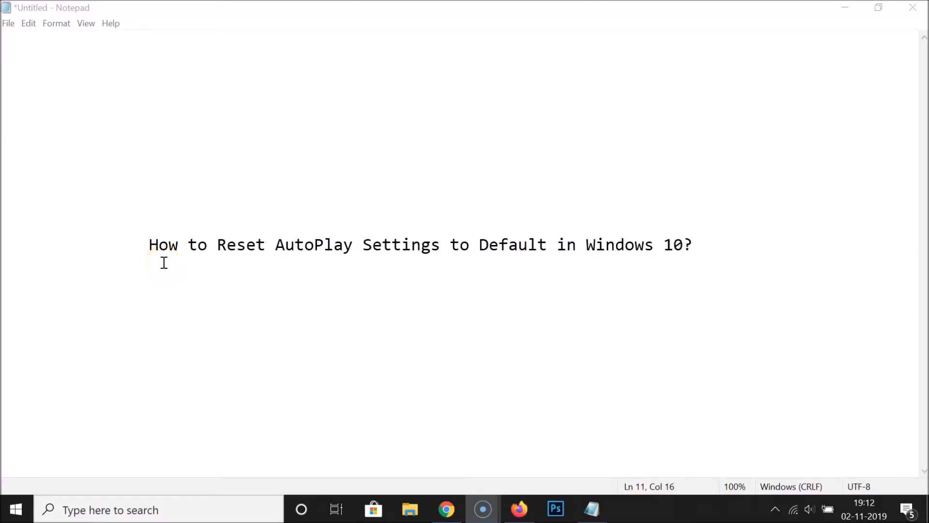
{"action": "mouse_move", "coordinate": [469, 260]}
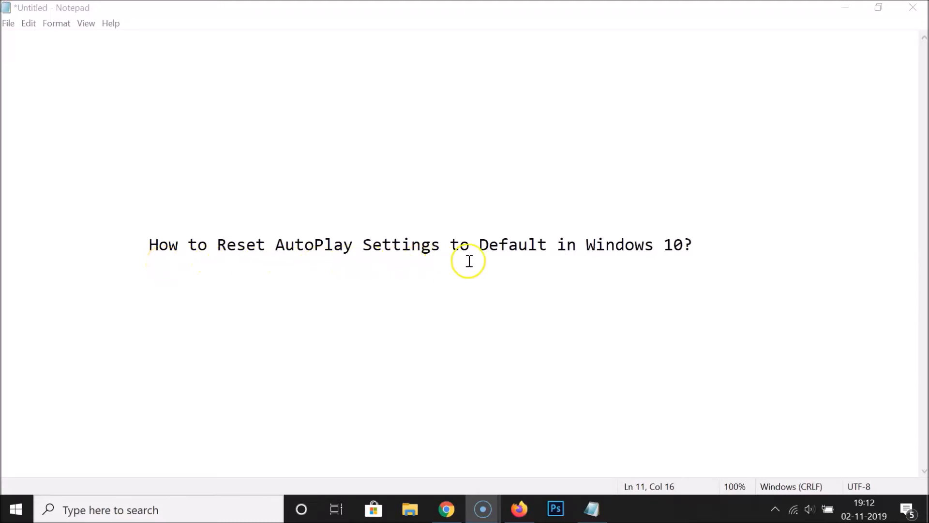
{"action": "mouse_move", "coordinate": [522, 295]}
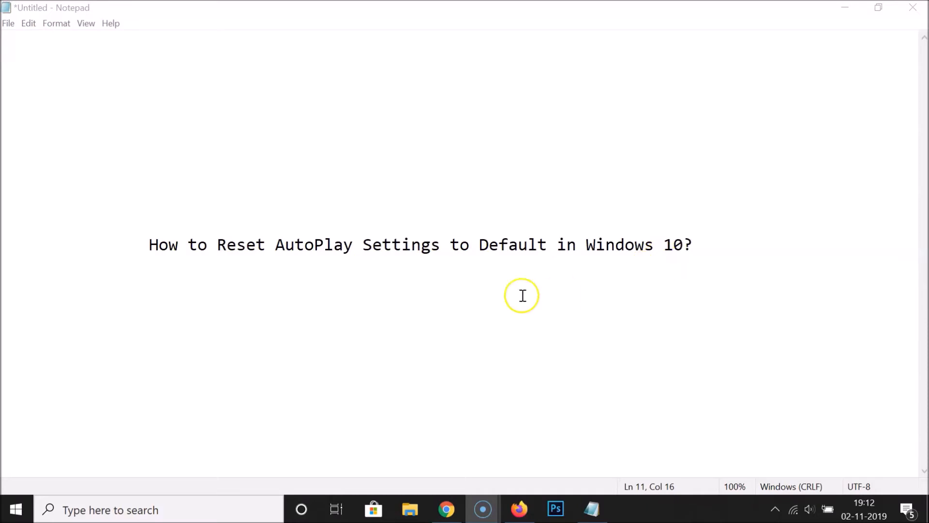
{"action": "mouse_move", "coordinate": [844, 8]}
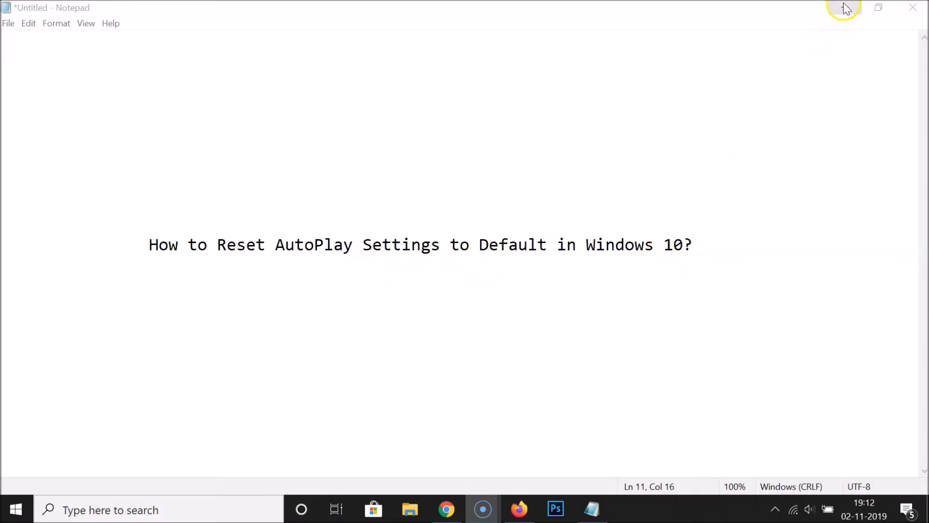
Minimize Notepad and search Windows for 'control panel' to find the Control Panel app.
{"action": "left_click", "coordinate": [843, 6]}
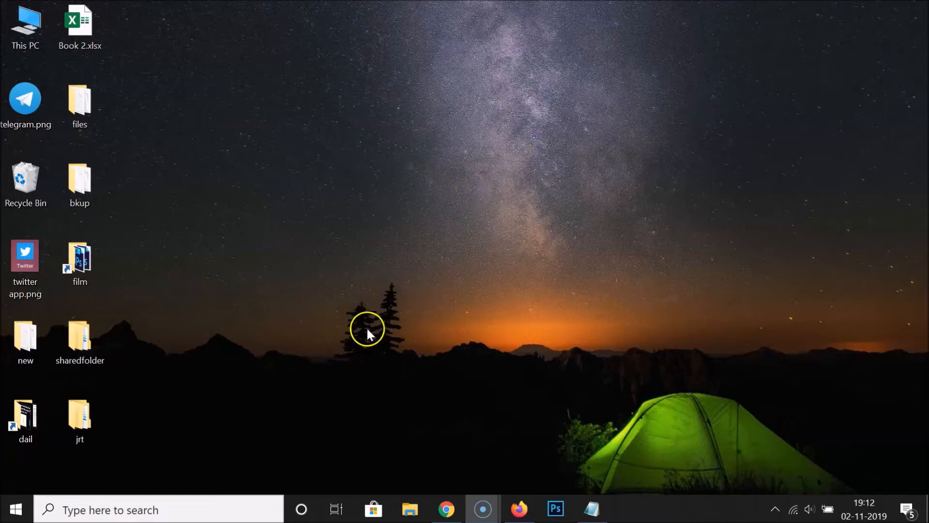
{"action": "left_click", "coordinate": [157, 510]}
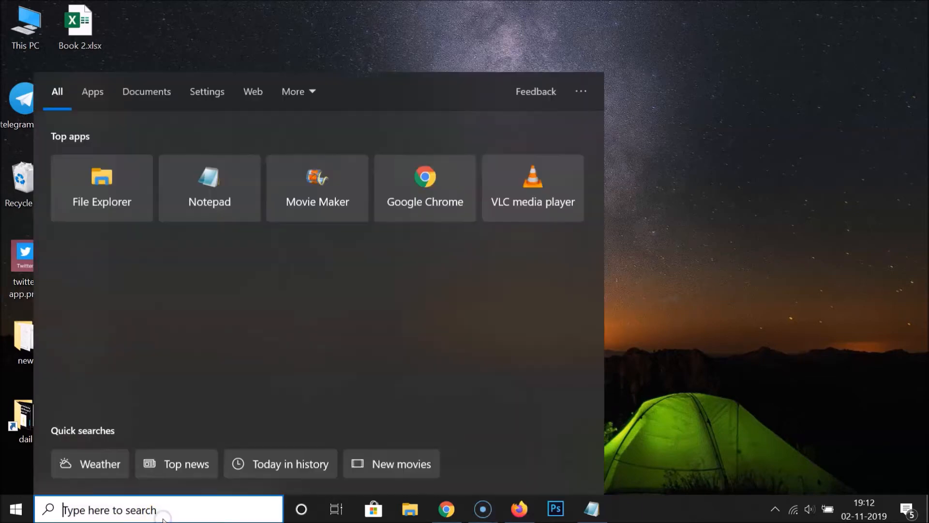
{"action": "type", "text": "control panel"}
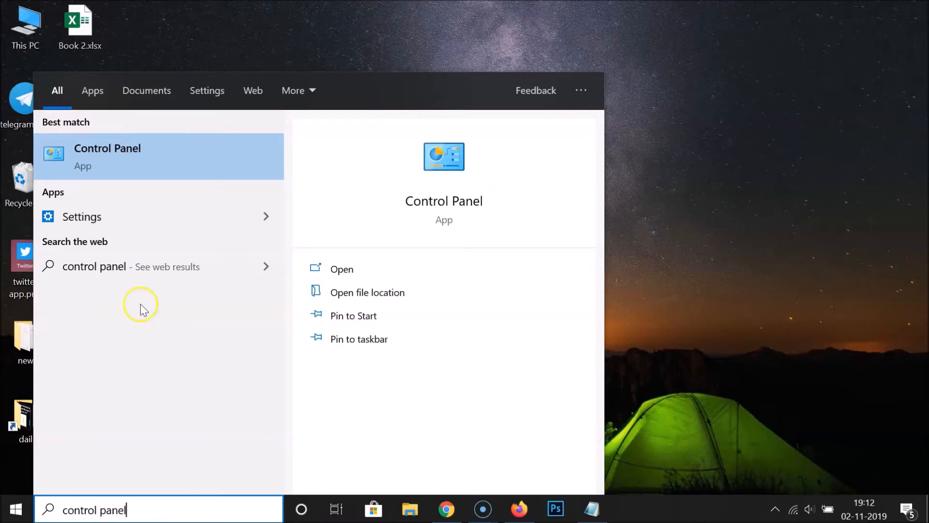
{"action": "mouse_move", "coordinate": [167, 154]}
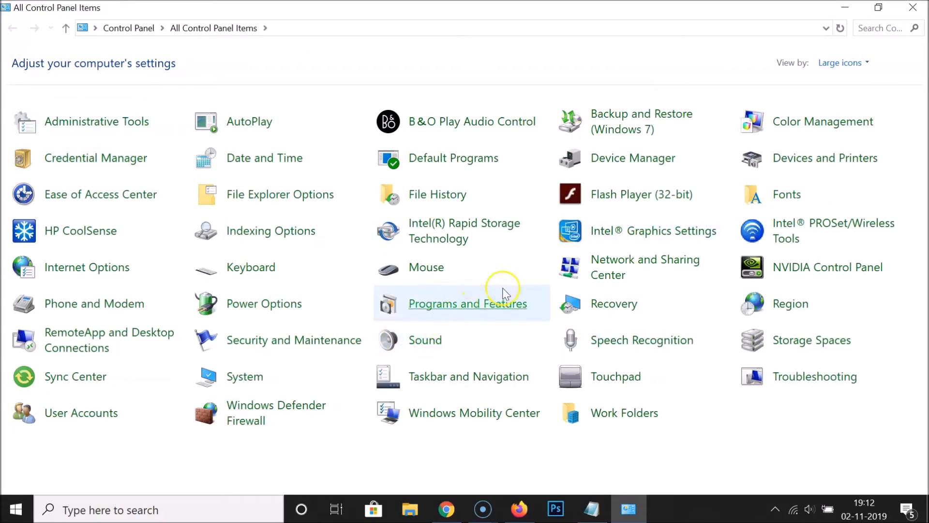
{"action": "mouse_move", "coordinate": [785, 63]}
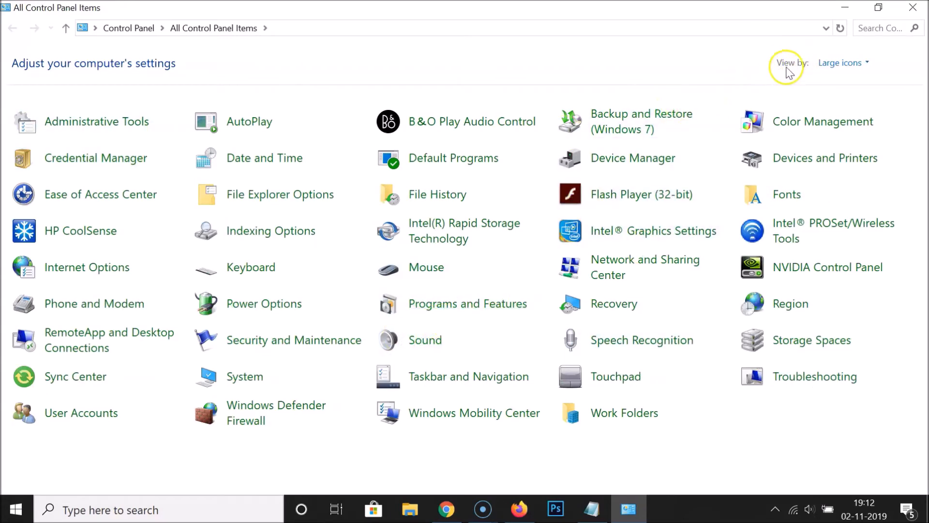
{"action": "left_click", "coordinate": [841, 62]}
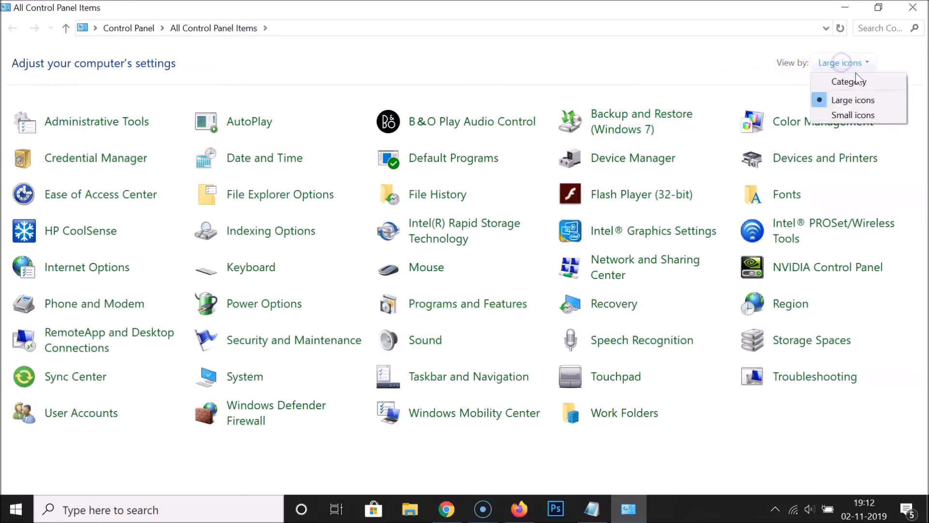
{"action": "left_click", "coordinate": [847, 81]}
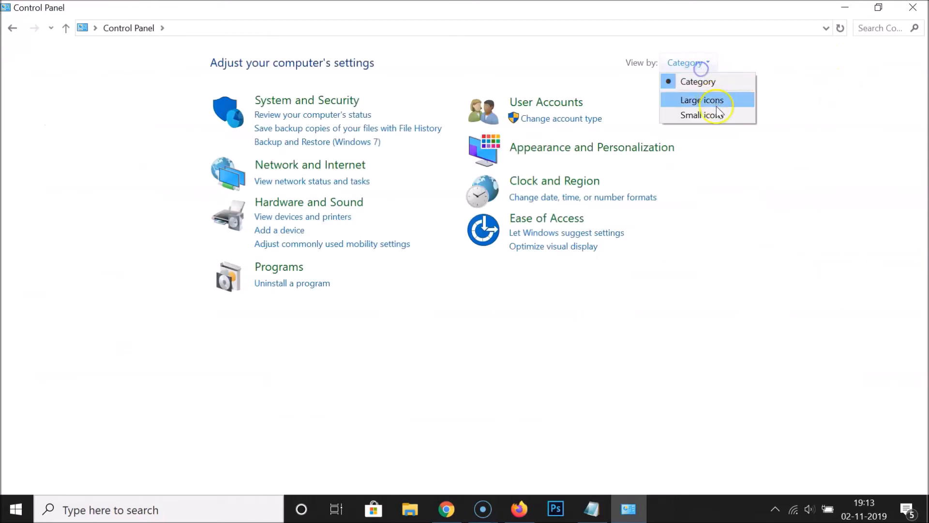
{"action": "left_click", "coordinate": [696, 115]}
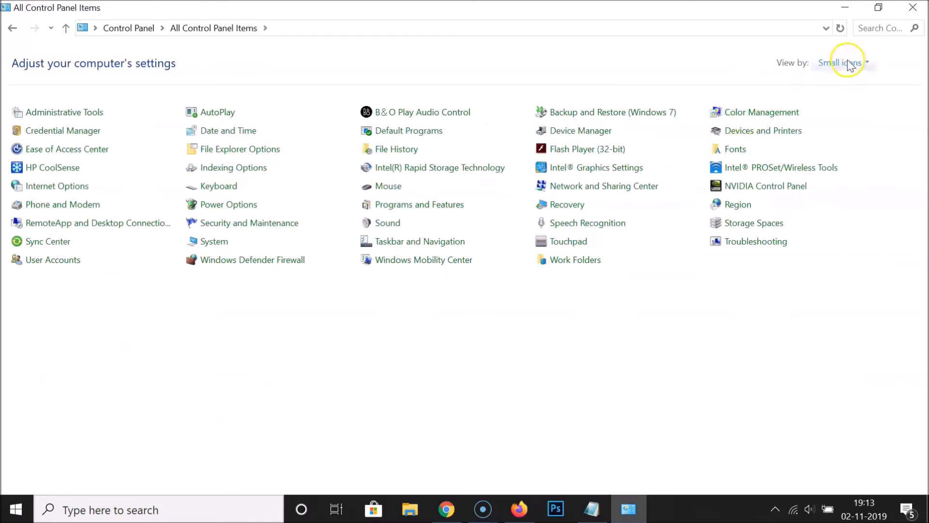
{"action": "left_click", "coordinate": [867, 62]}
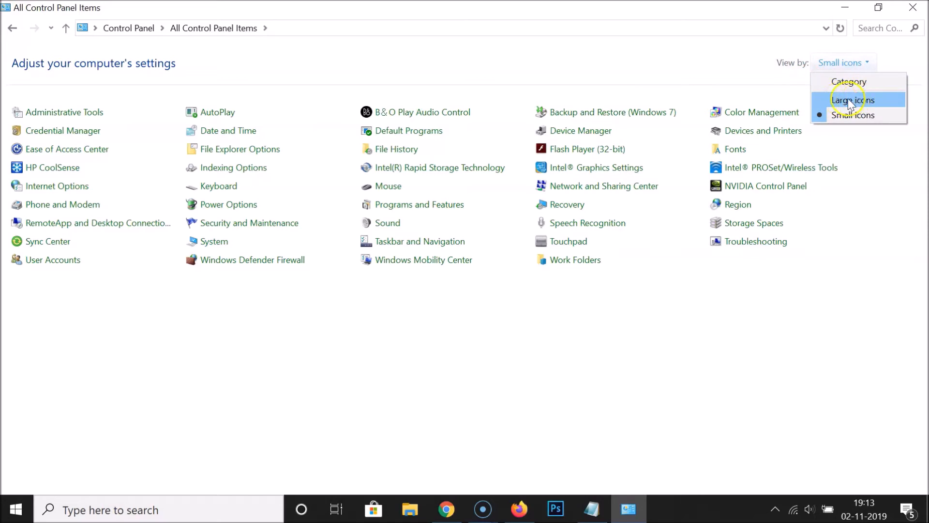
{"action": "left_click", "coordinate": [851, 99]}
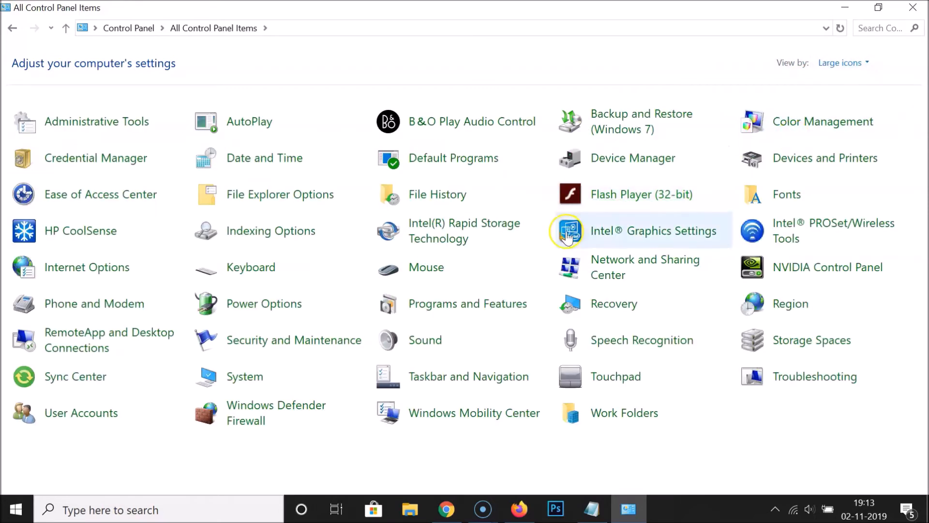
{"action": "mouse_move", "coordinate": [254, 130]}
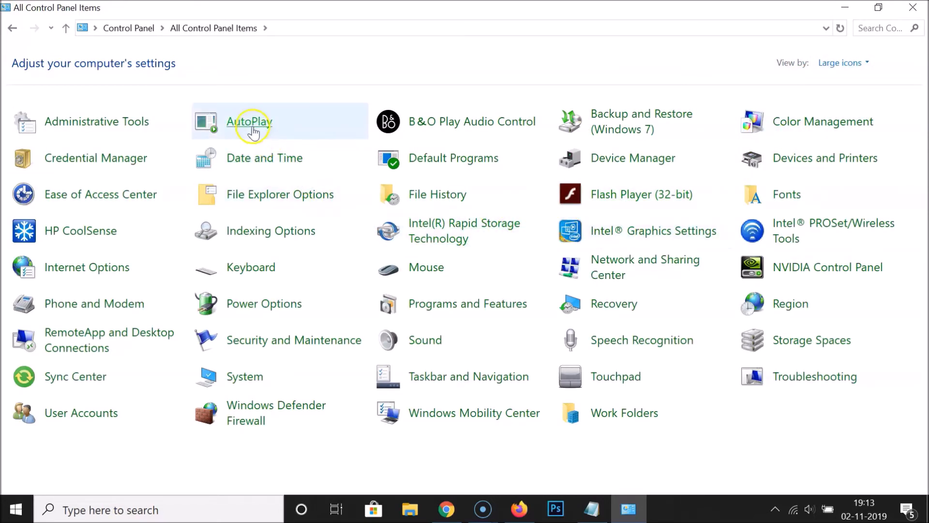
{"action": "mouse_move", "coordinate": [664, 157]}
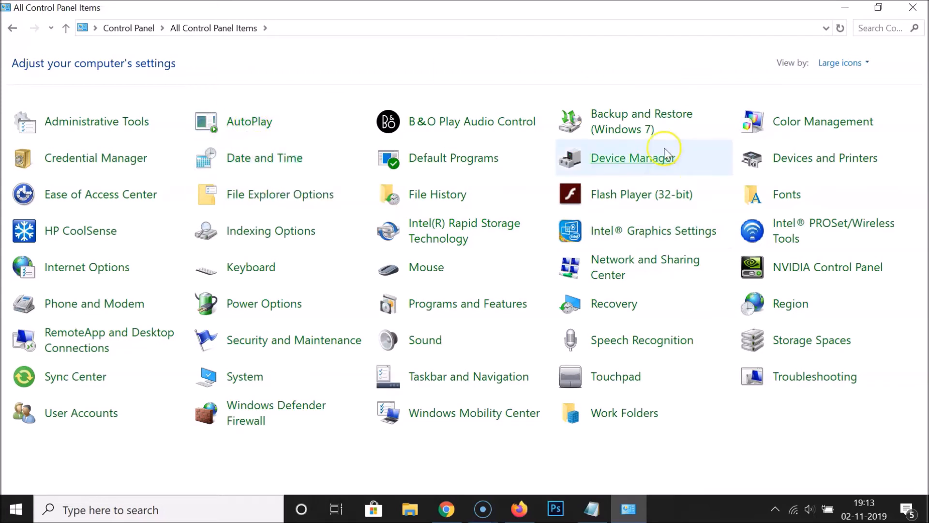
{"action": "mouse_move", "coordinate": [255, 121]}
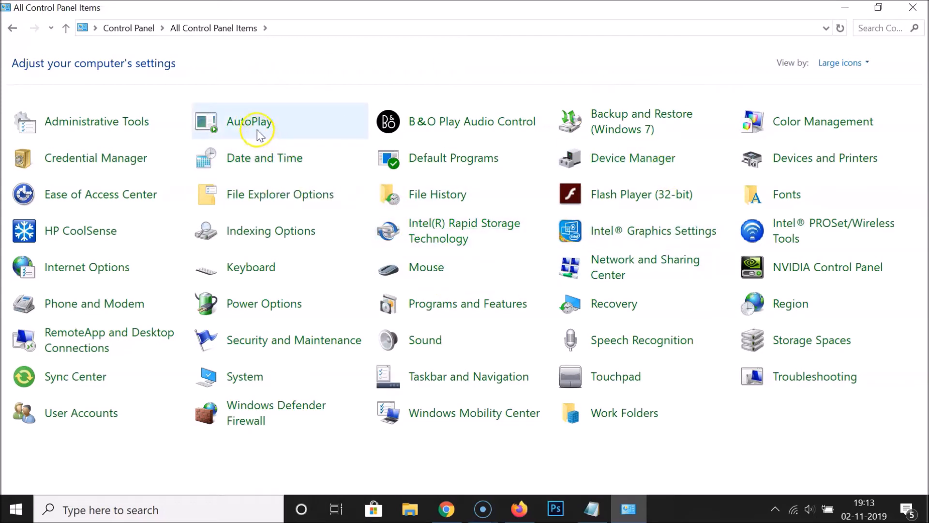
{"action": "mouse_move", "coordinate": [254, 122]}
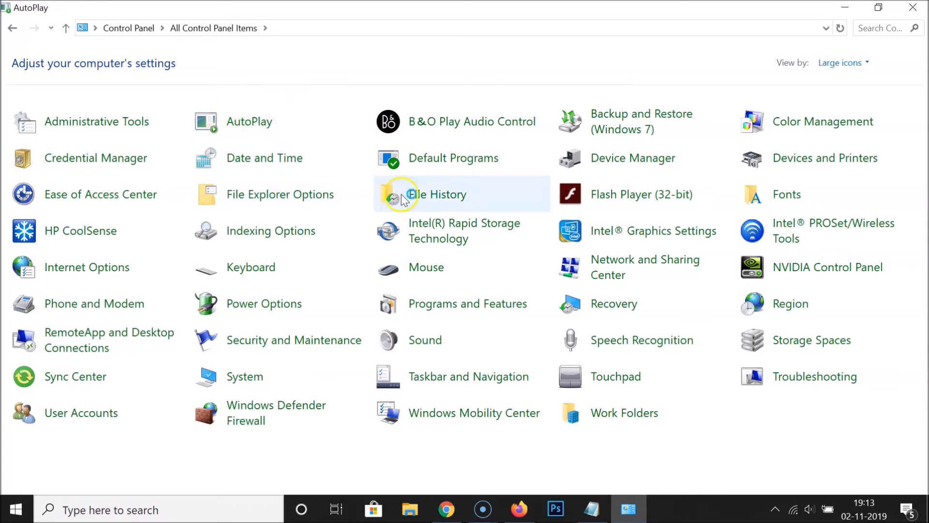
Reset all AutoPlay defaults, save the choices, and bring the Notepad note back to front.
{"action": "left_click", "coordinate": [249, 121]}
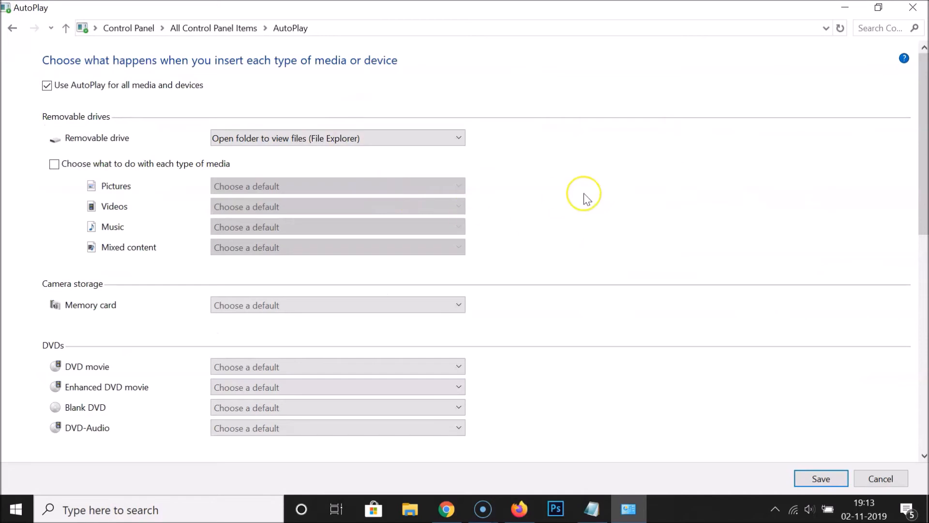
{"action": "mouse_move", "coordinate": [584, 198]}
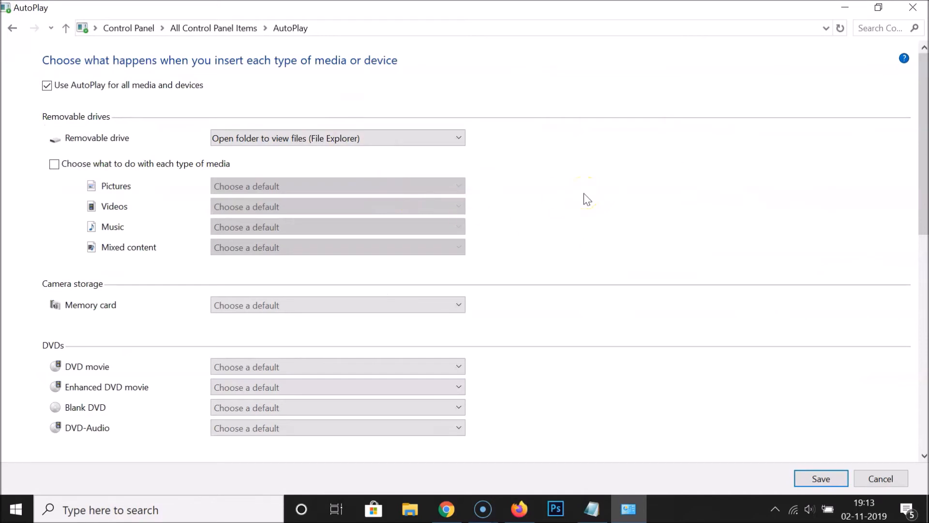
{"action": "mouse_move", "coordinate": [917, 81]}
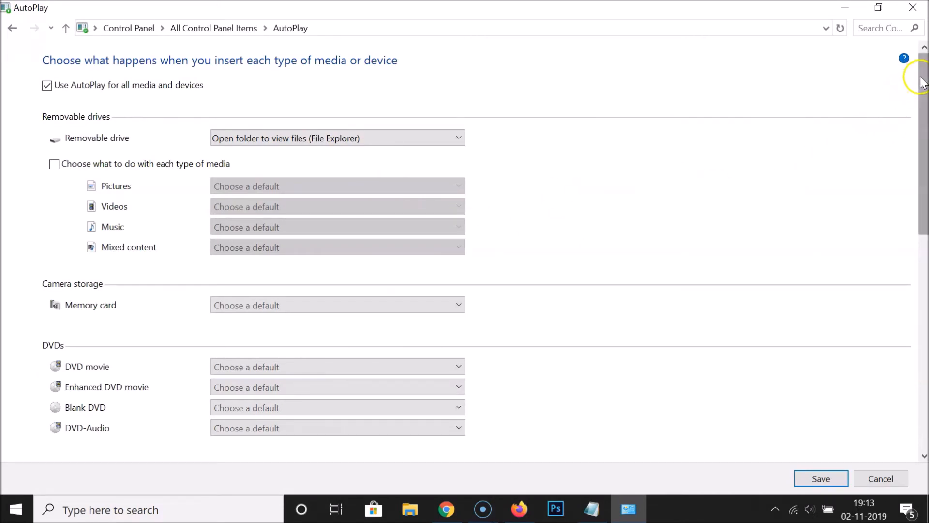
{"action": "scroll", "scroll_direction": "down", "scroll_amount": 3}
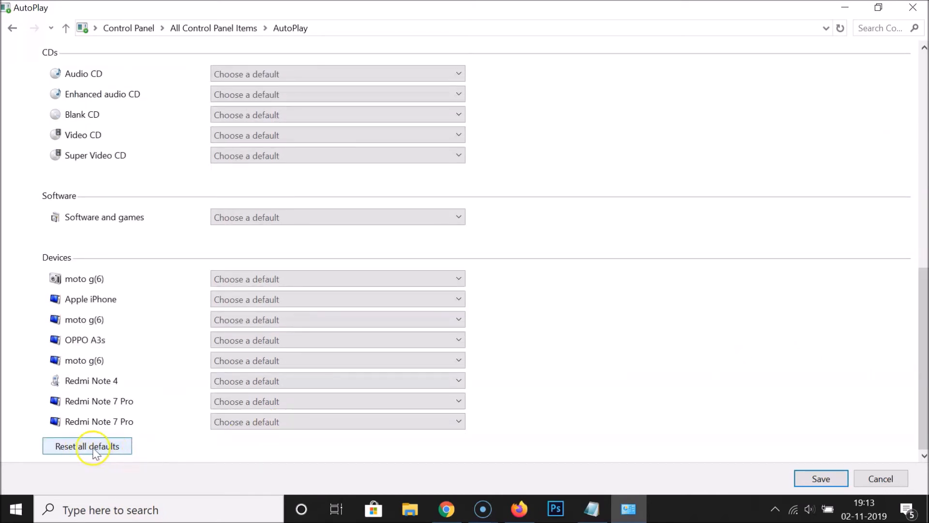
{"action": "mouse_move", "coordinate": [112, 449]}
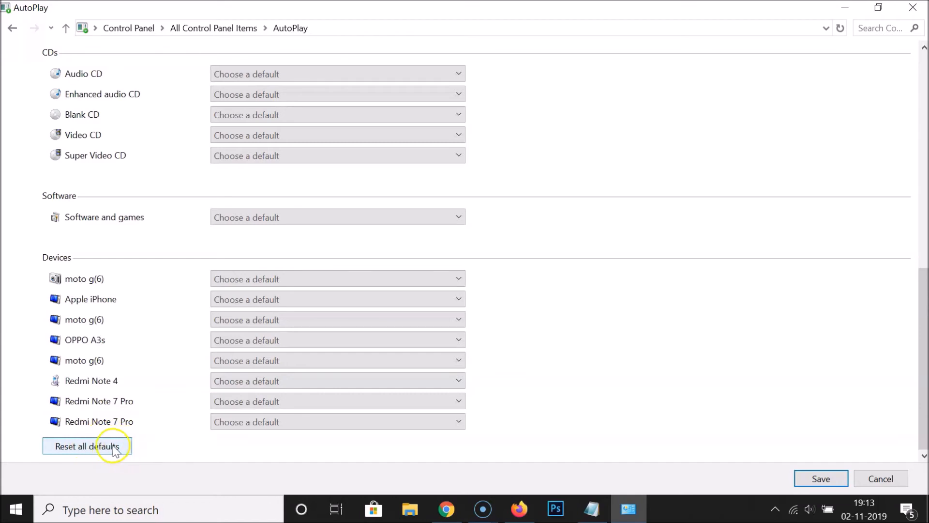
{"action": "mouse_move", "coordinate": [101, 445]}
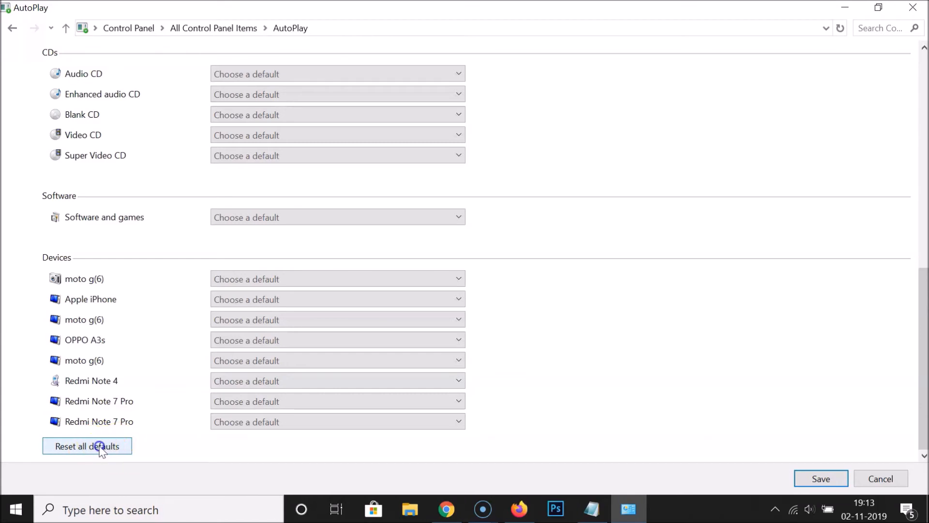
{"action": "mouse_move", "coordinate": [394, 445]}
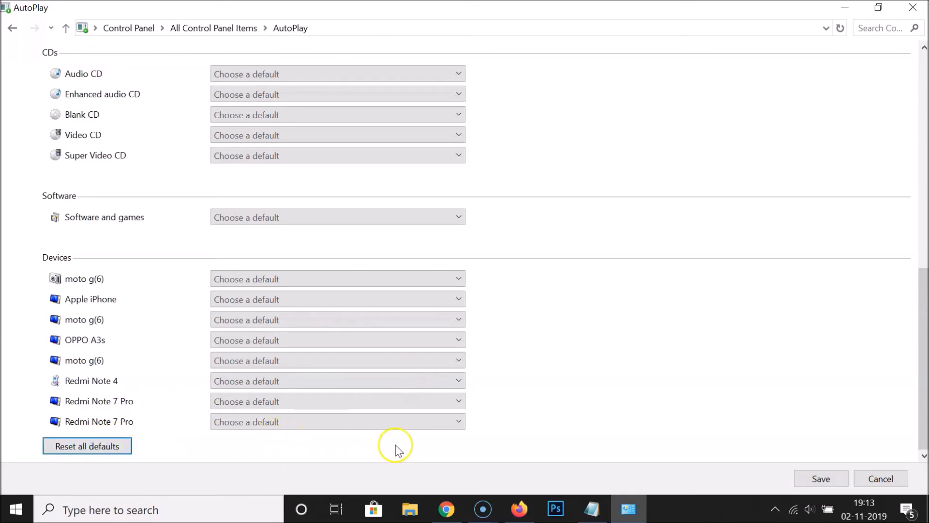
{"action": "mouse_move", "coordinate": [819, 478]}
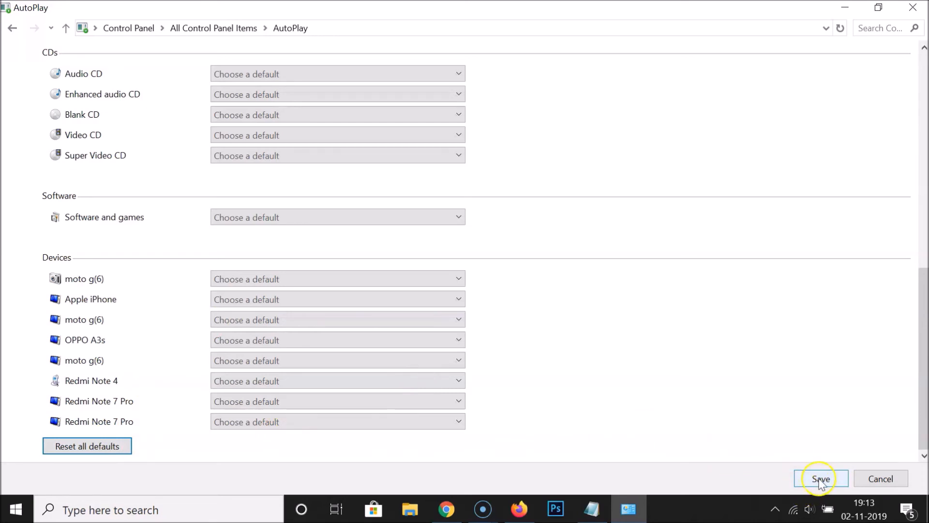
{"action": "left_click", "coordinate": [820, 478]}
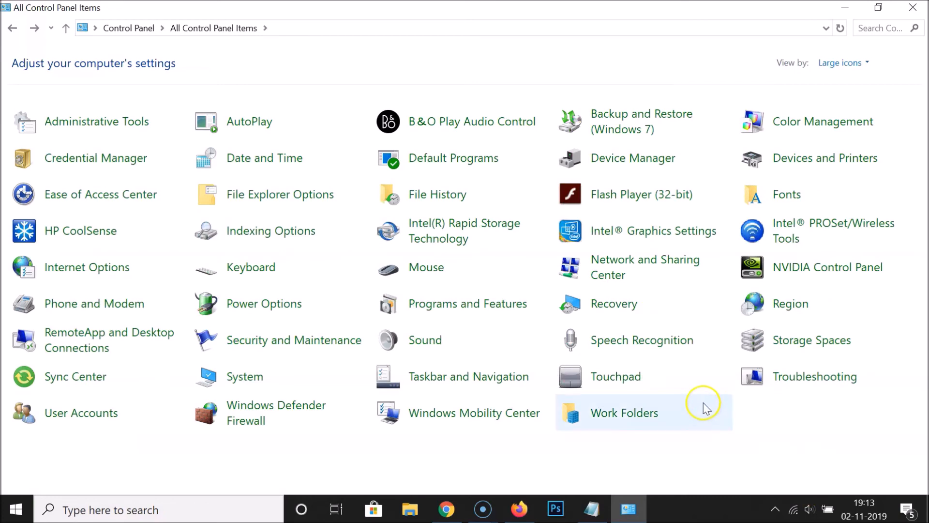
{"action": "mouse_move", "coordinate": [537, 110]}
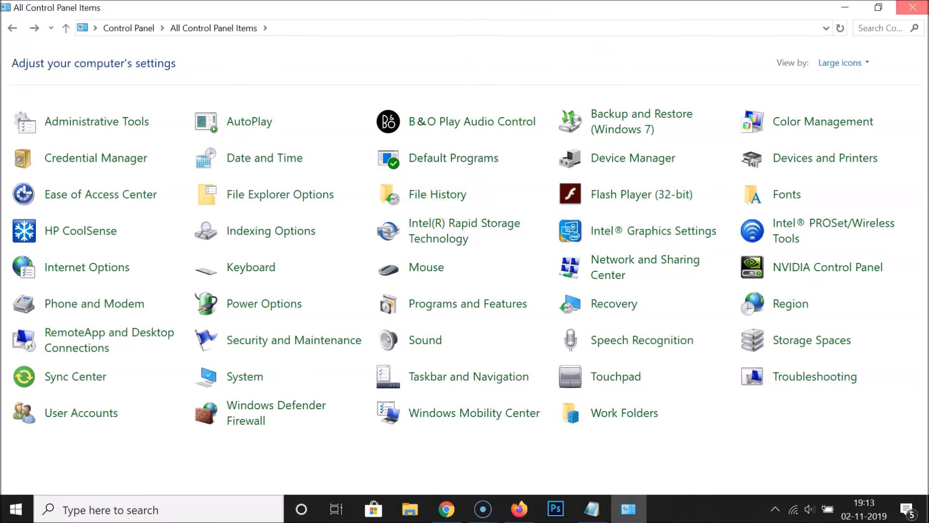
{"action": "left_click", "coordinate": [590, 509]}
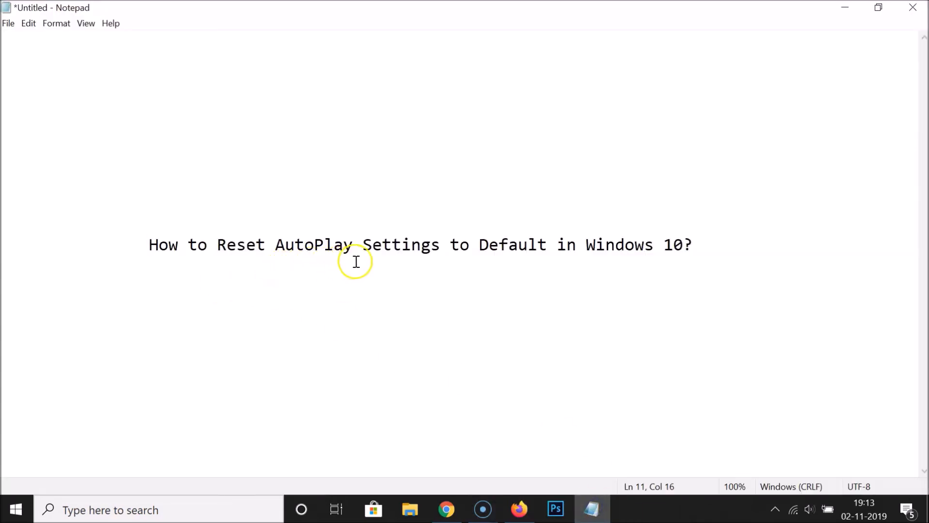
{"action": "mouse_move", "coordinate": [644, 244]}
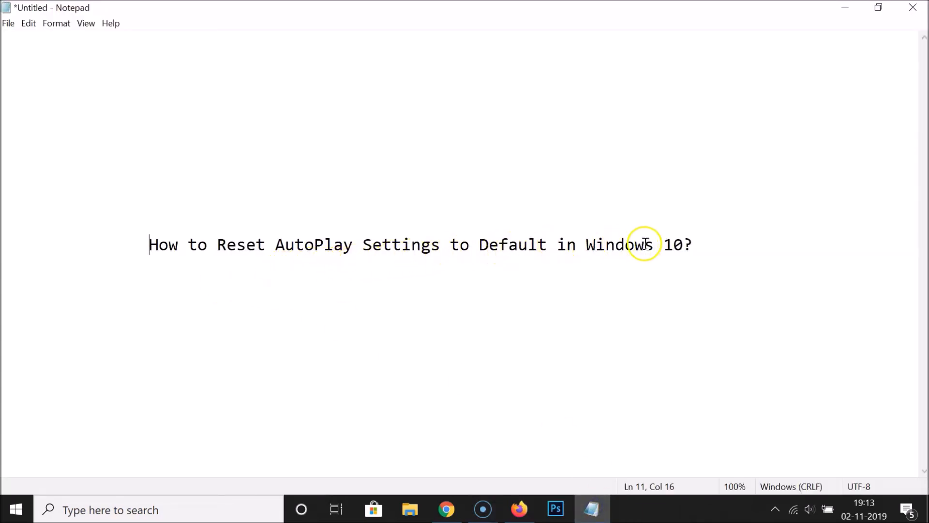
{"action": "mouse_move", "coordinate": [396, 297]}
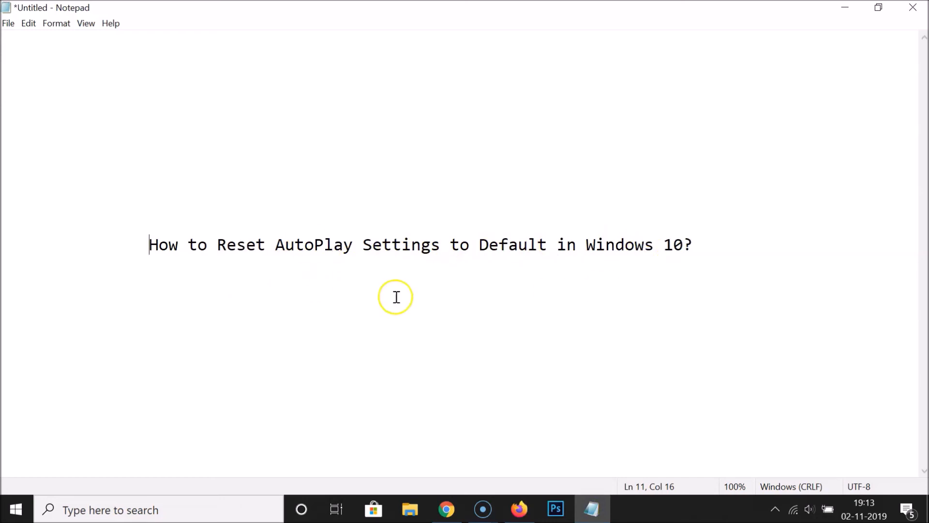